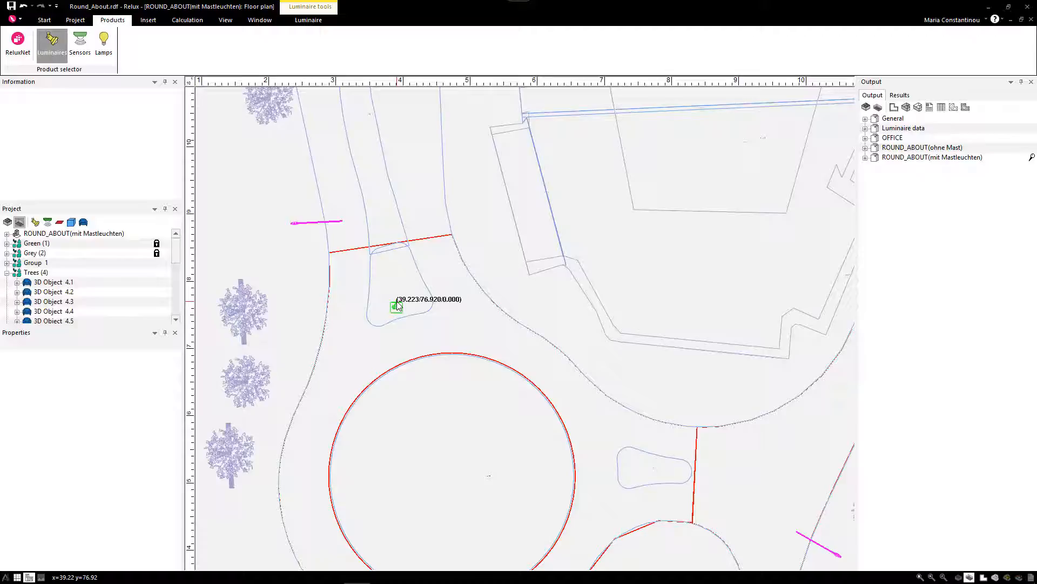
Place a 9 m 70 W mast luminaire on the island north of the roundabout.
{"action": "left_click", "coordinate": [397, 307]}
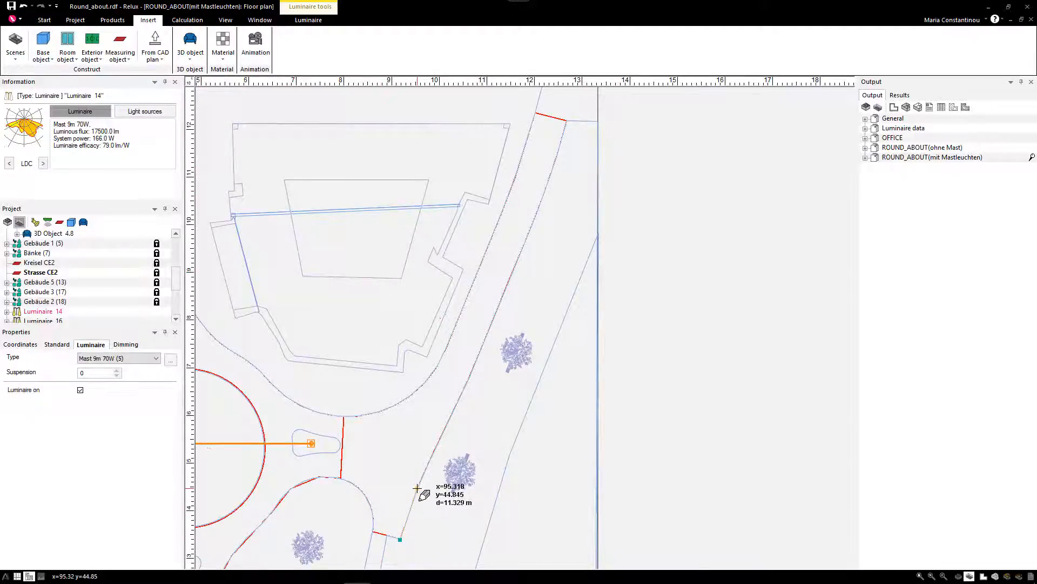
{"action": "mouse_move", "coordinate": [459, 398]}
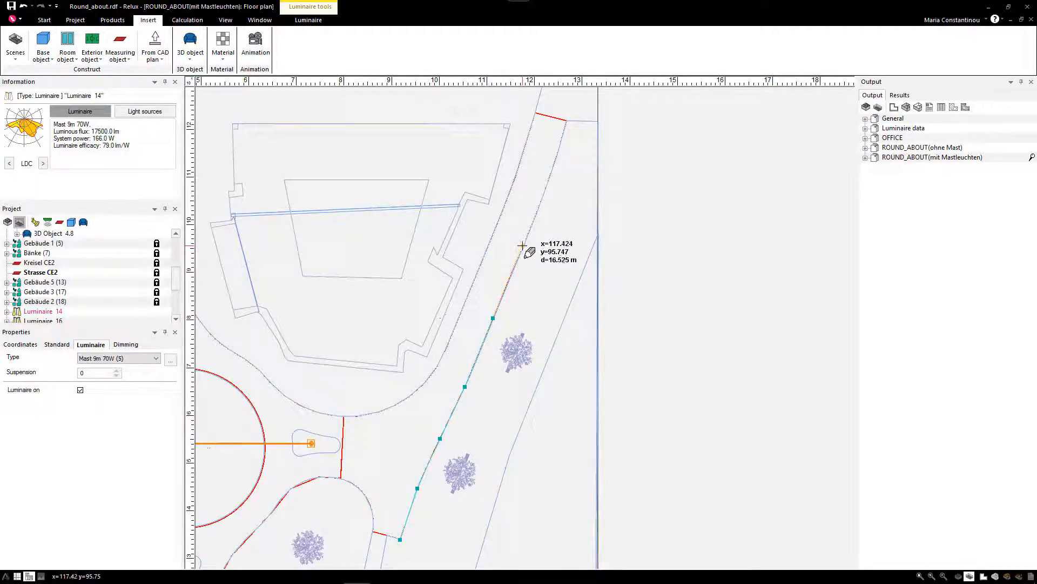
{"action": "mouse_move", "coordinate": [546, 192]}
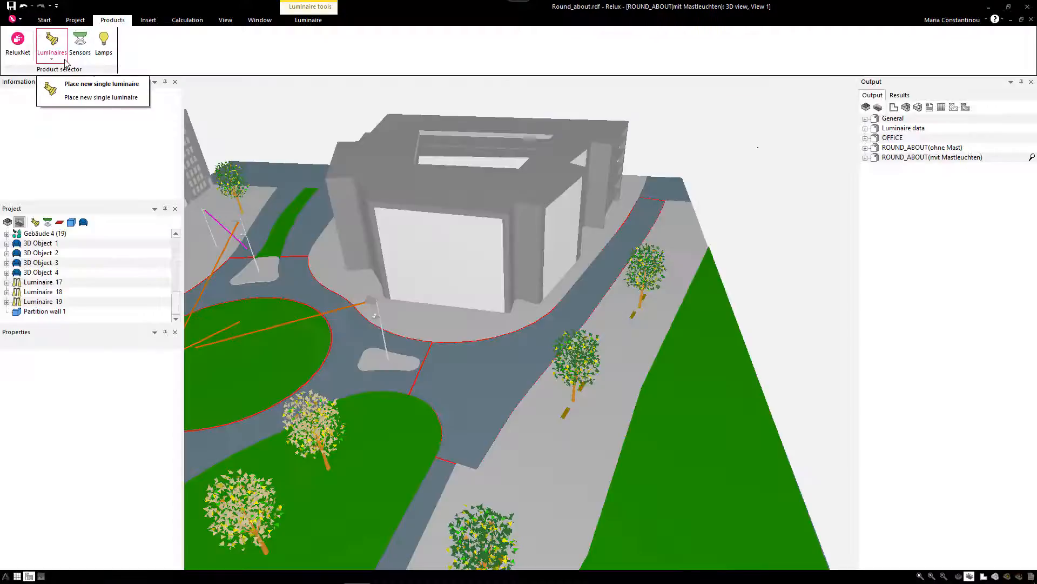
Place a luminaire row along the traced path, setting a manual quantity of 10.
{"action": "left_click", "coordinate": [52, 43]}
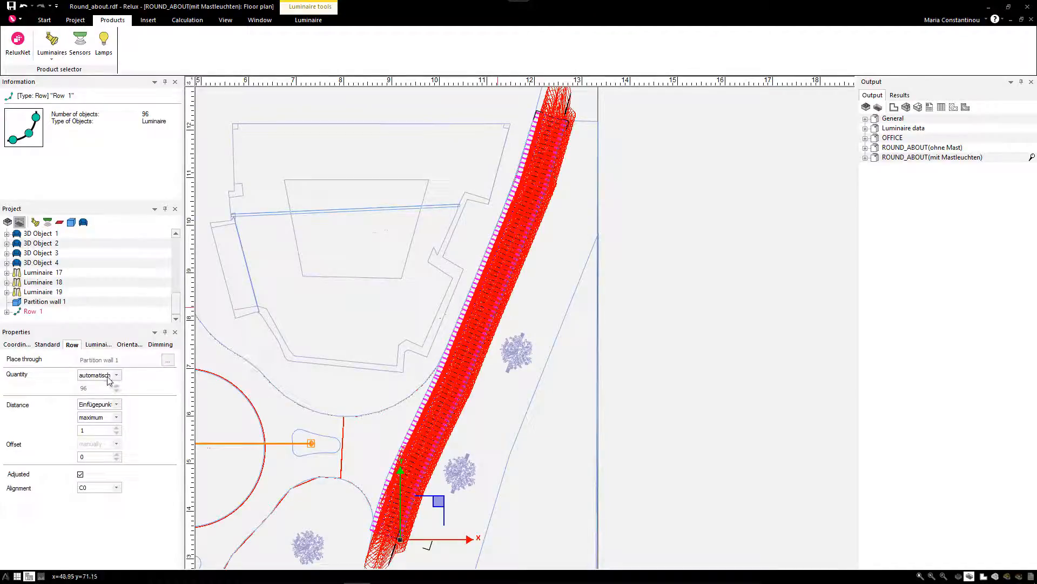
{"action": "left_click", "coordinate": [116, 374]}
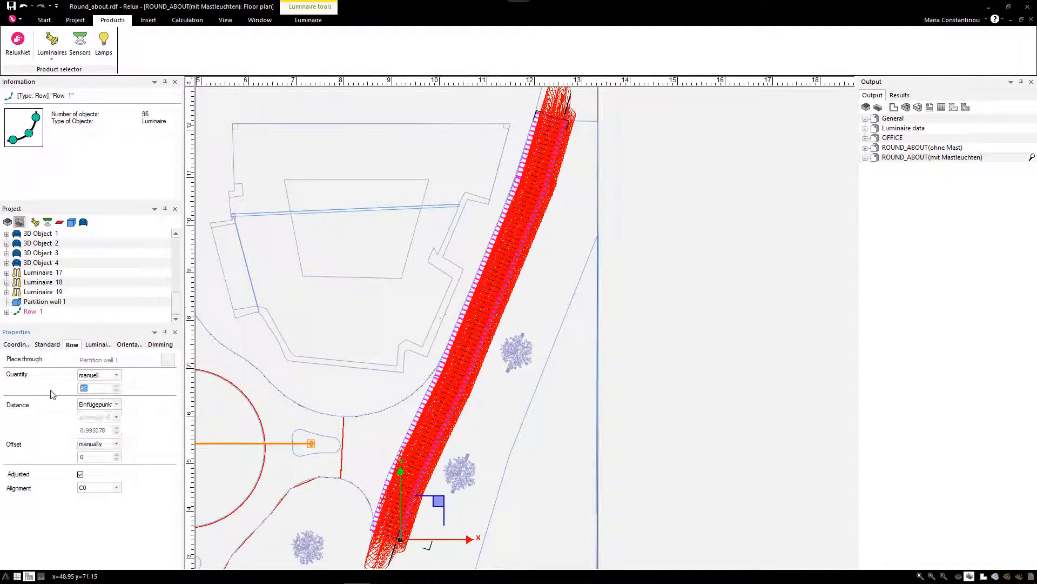
{"action": "type", "text": "10"}
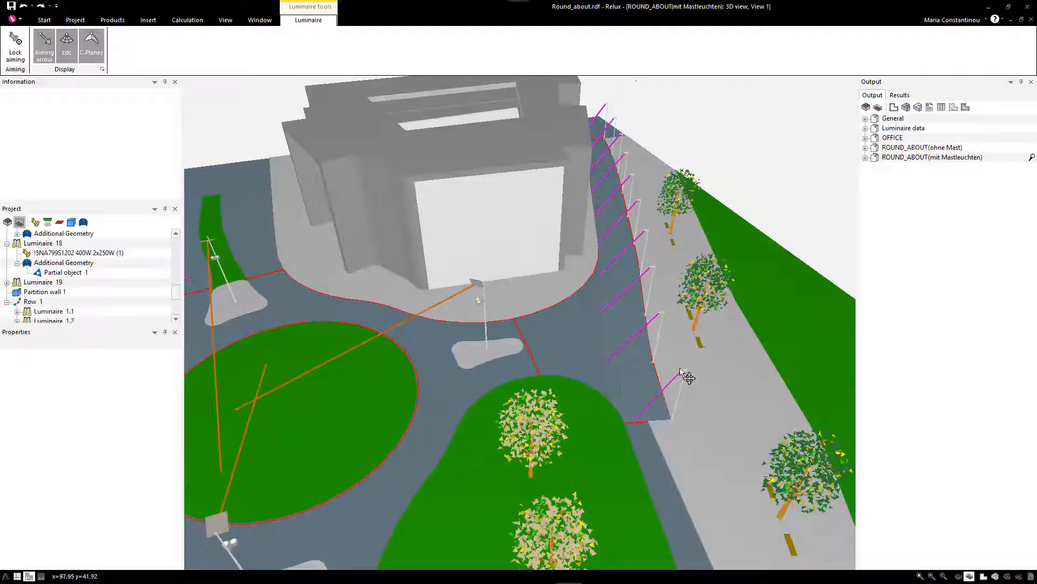
Select a mast luminaire in the road-side row in the 3D view.
{"action": "left_click", "coordinate": [684, 374]}
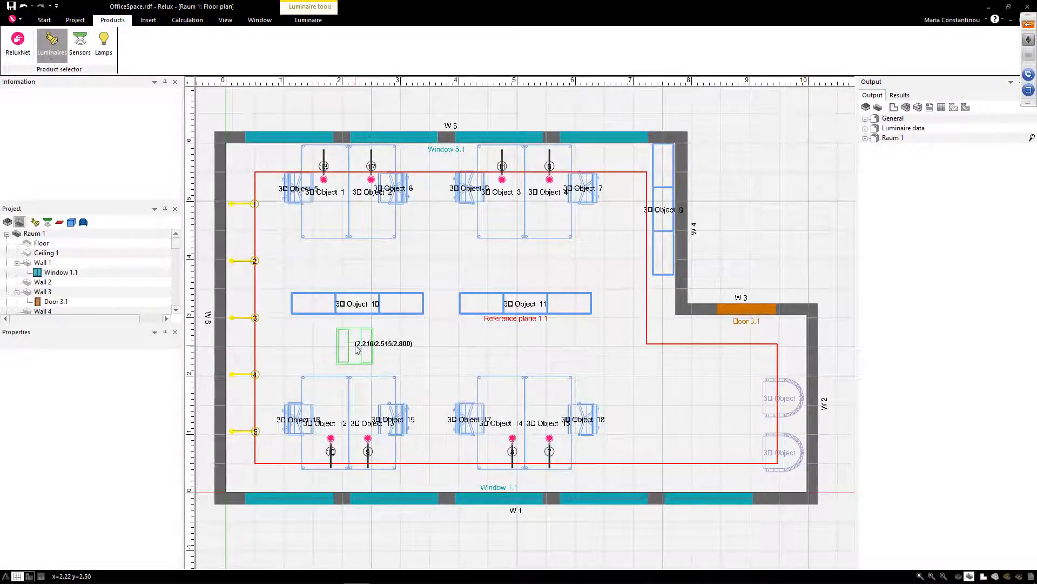
Insert a ceiling luminaire below the left middle desk and select luminaires for aligning.
{"action": "left_click", "coordinate": [356, 343]}
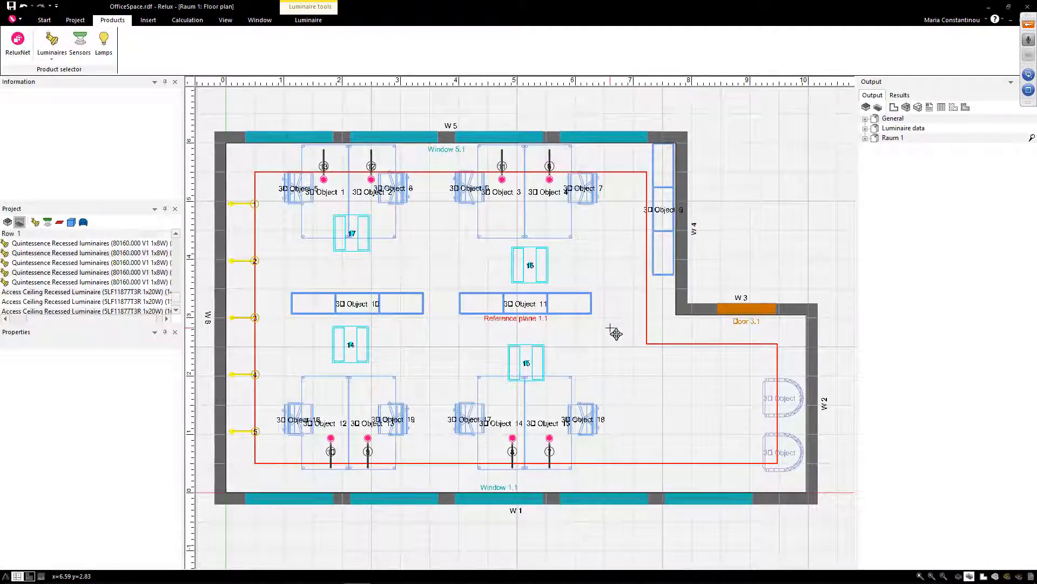
{"action": "left_click", "coordinate": [43, 20]}
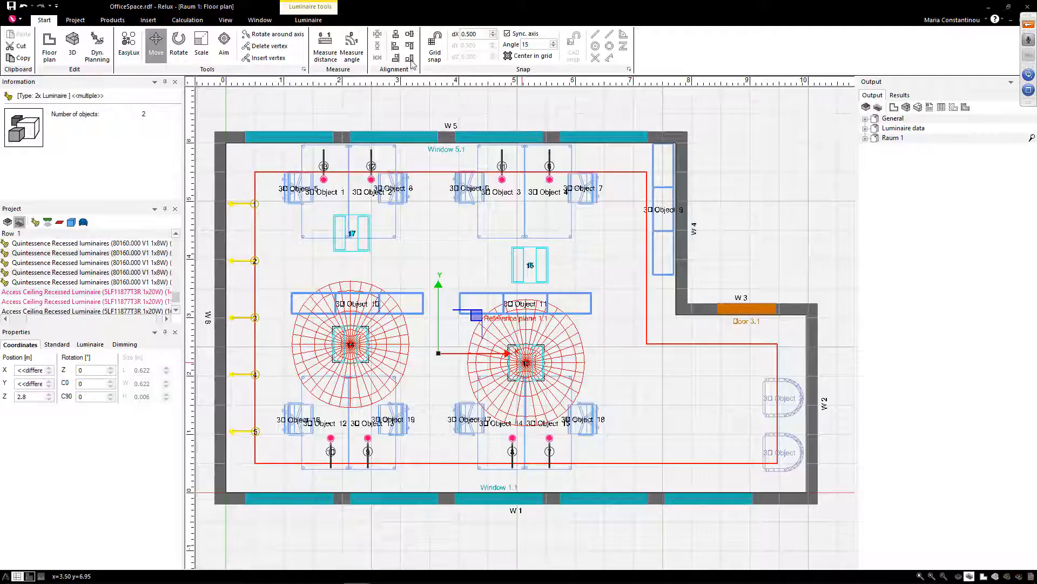
{"action": "mouse_move", "coordinate": [410, 58]}
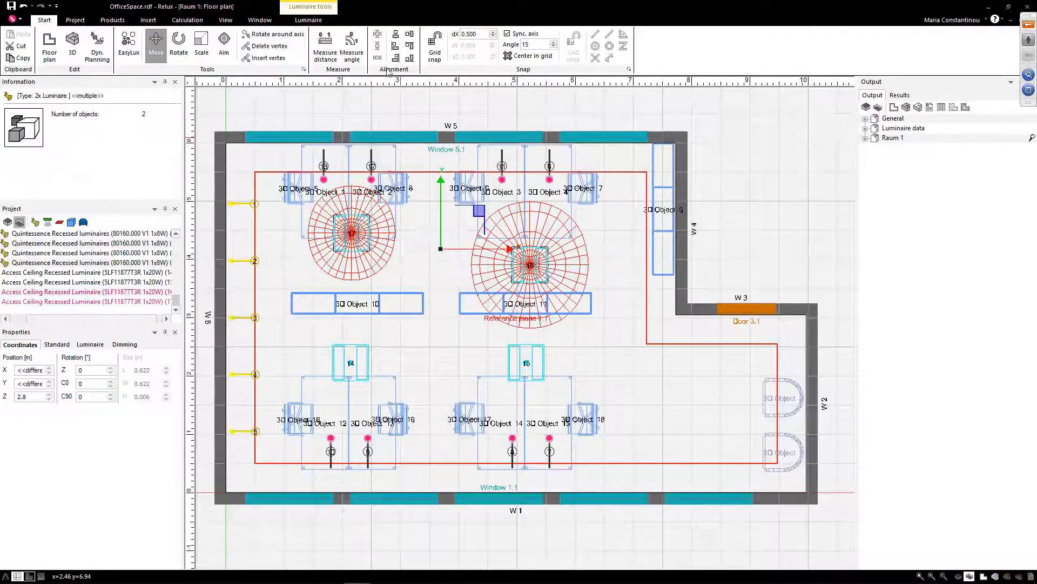
Move the aligned upper luminaire pair up toward the upper desks.
{"action": "left_click_drag", "start_coordinate": [529, 264], "coordinate": [530, 231]}
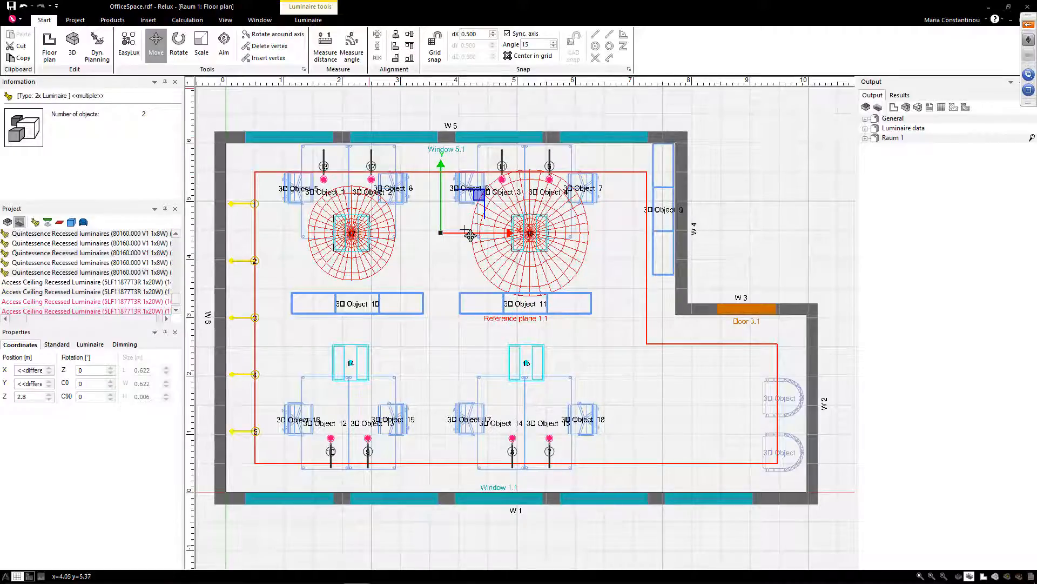